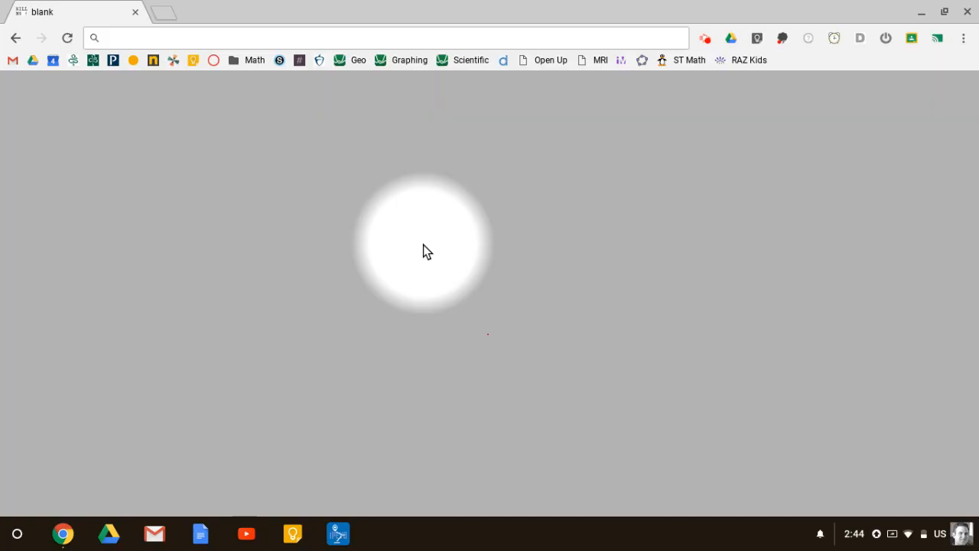
# Step: Go to desmos.com to reach the scientific calculator showing 7·9 = 63
pyautogui.write('desmos.com/scientific')
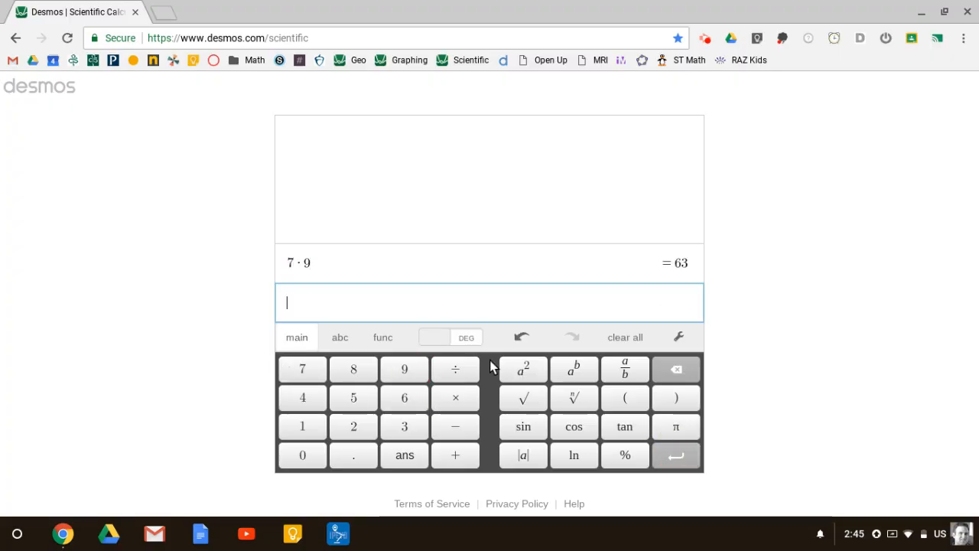
# Step: Enter the fraction 9/8 on the keypad, giving 1.125
pyautogui.click(404, 369)
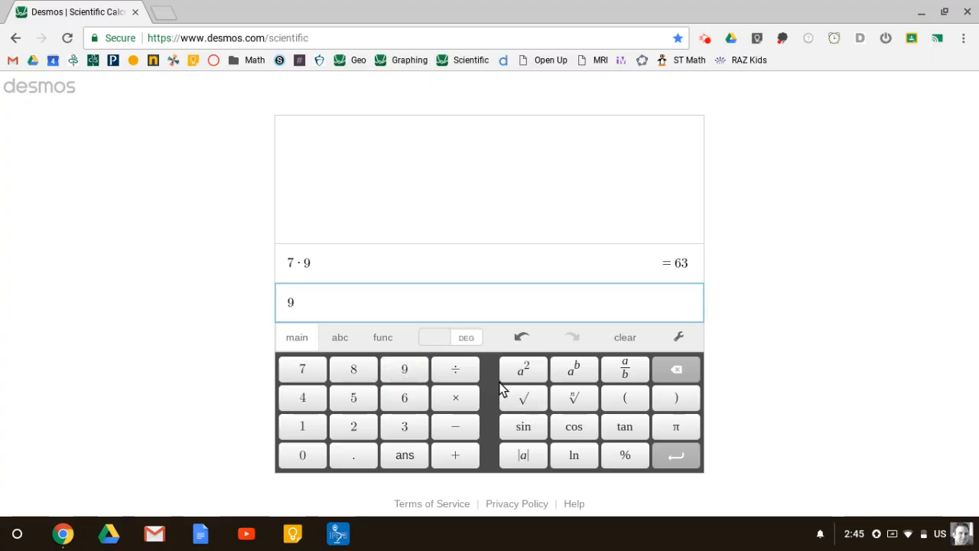
pyautogui.moveTo(638, 390)
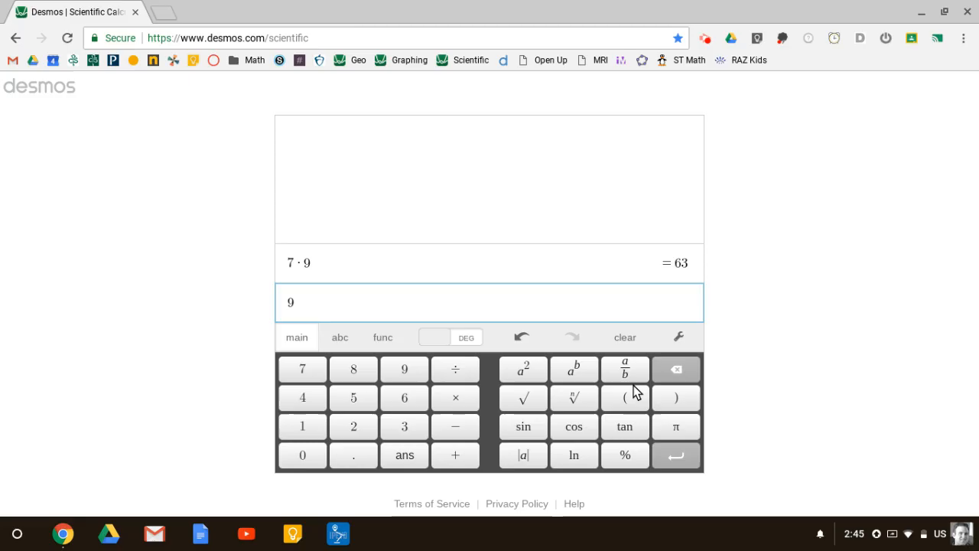
pyautogui.click(624, 369)
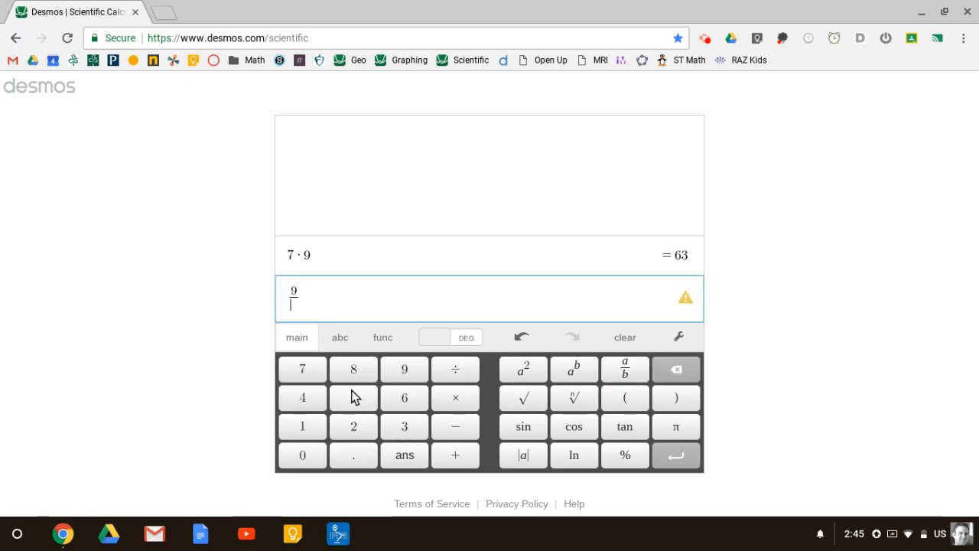
pyautogui.click(353, 369)
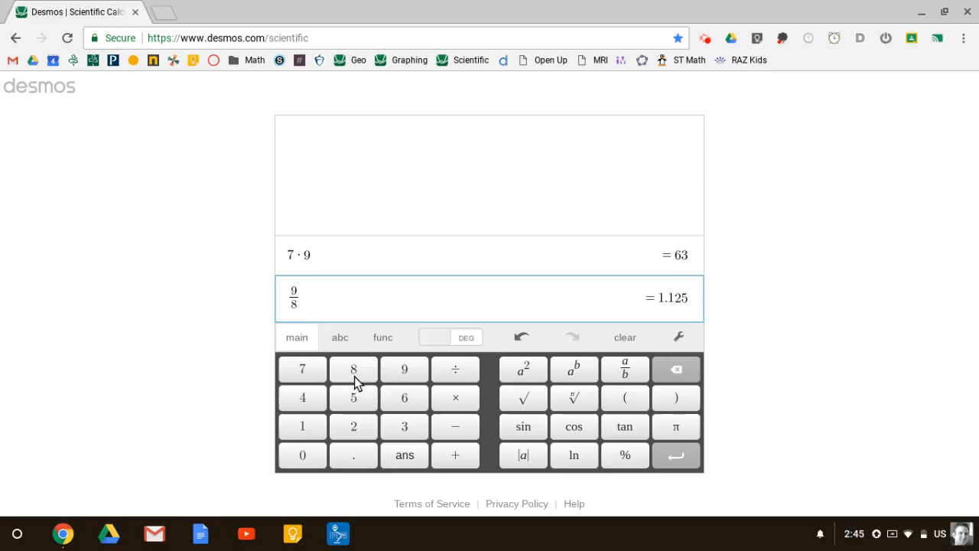
pyautogui.moveTo(872, 116)
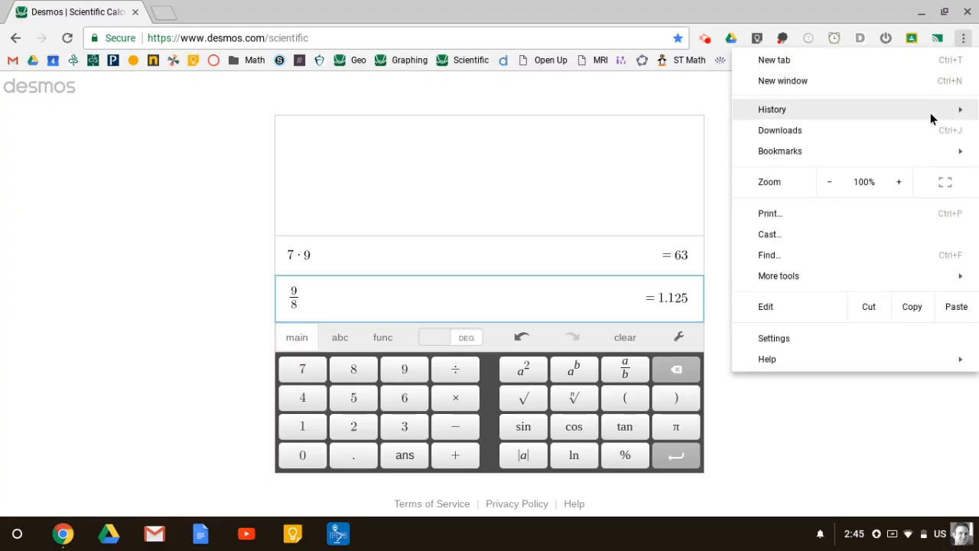
pyautogui.moveTo(875, 275)
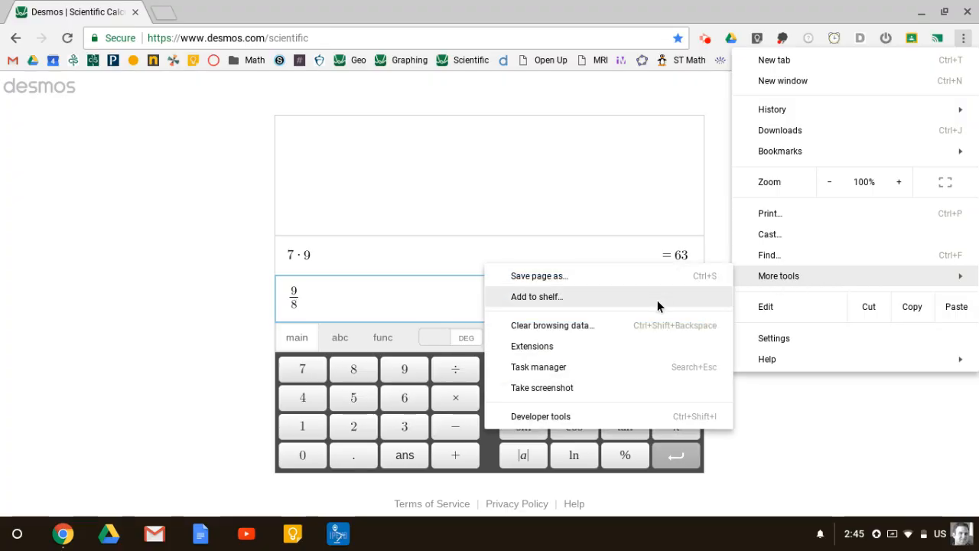
# Step: Choose Add to shelf for the Desmos calculator page from Chrome's More tools menu
pyautogui.click(536, 297)
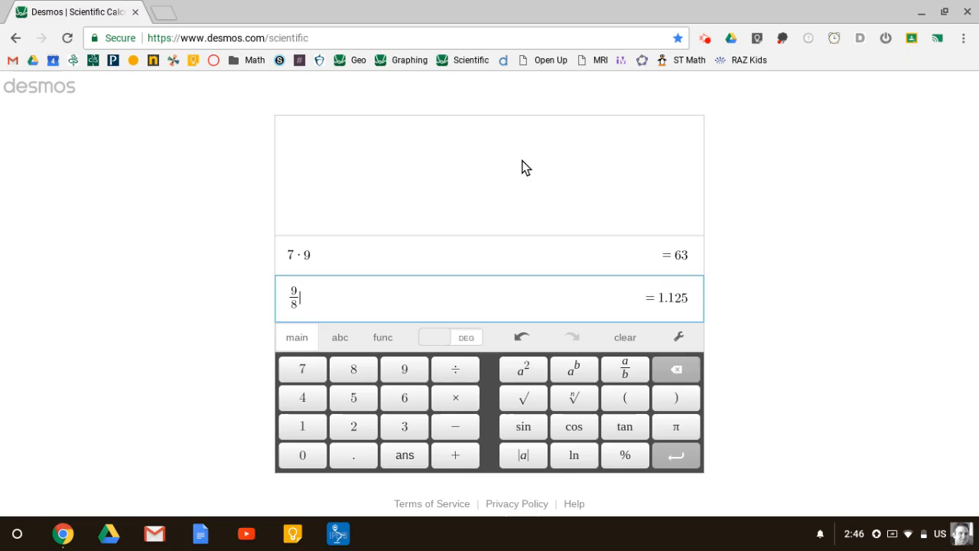
pyautogui.moveTo(504, 267)
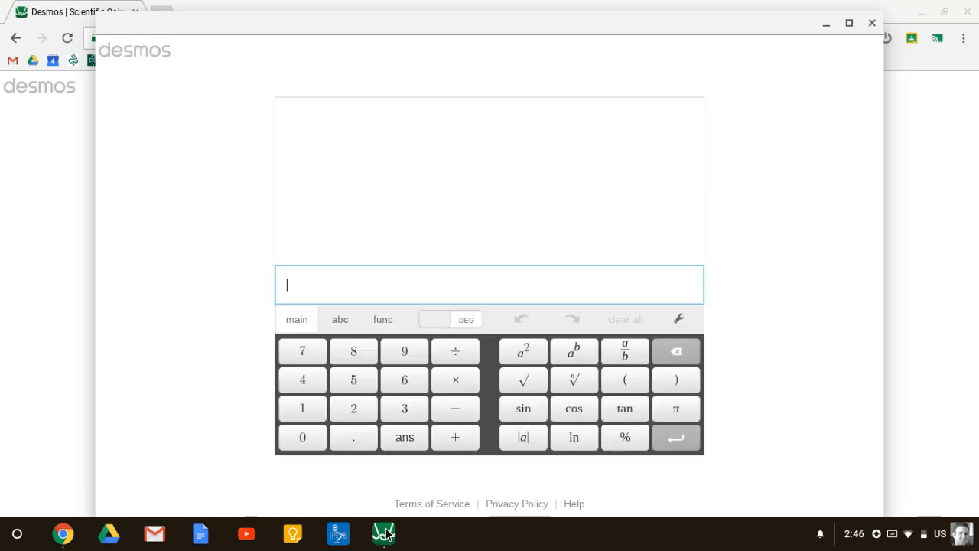
pyautogui.moveTo(417, 486)
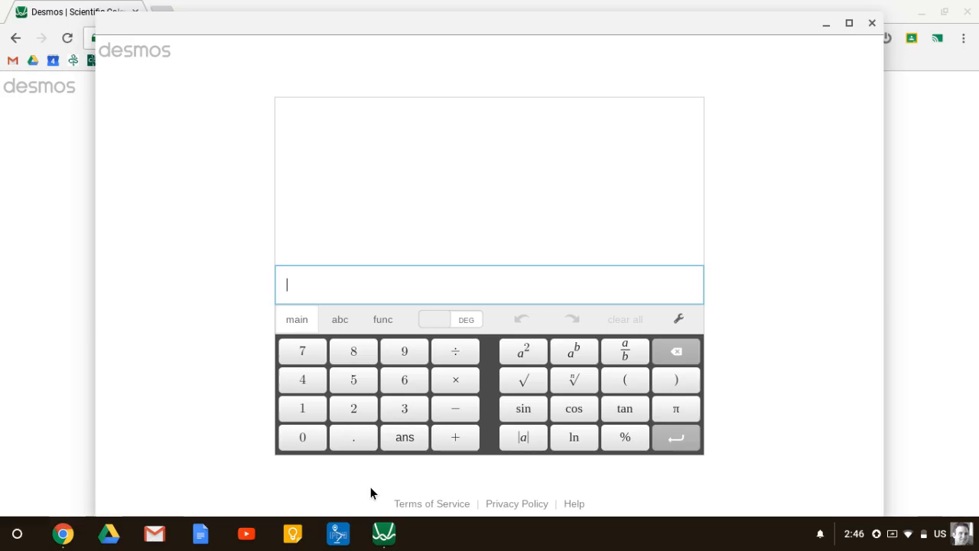
pyautogui.moveTo(35, 501)
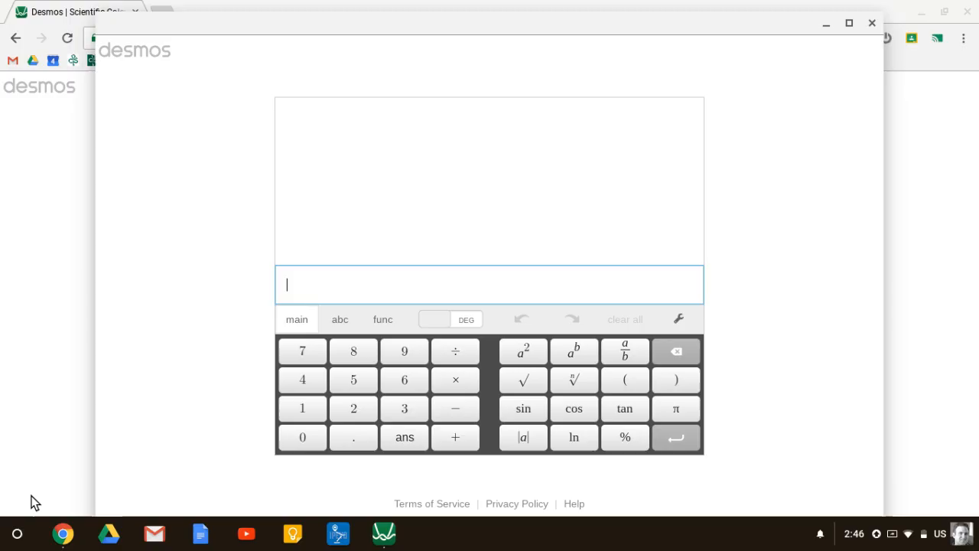